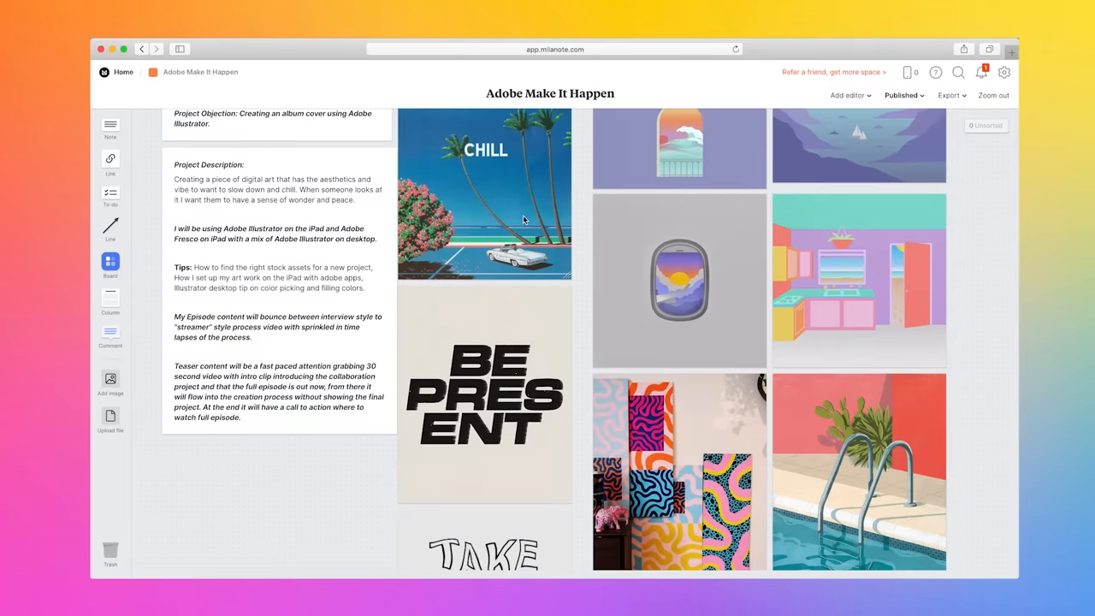
Search Adobe Stock vectors for 'summer' and browse the illustration results.
{"action": "scroll", "scroll_direction": "down", "scroll_amount": 3}
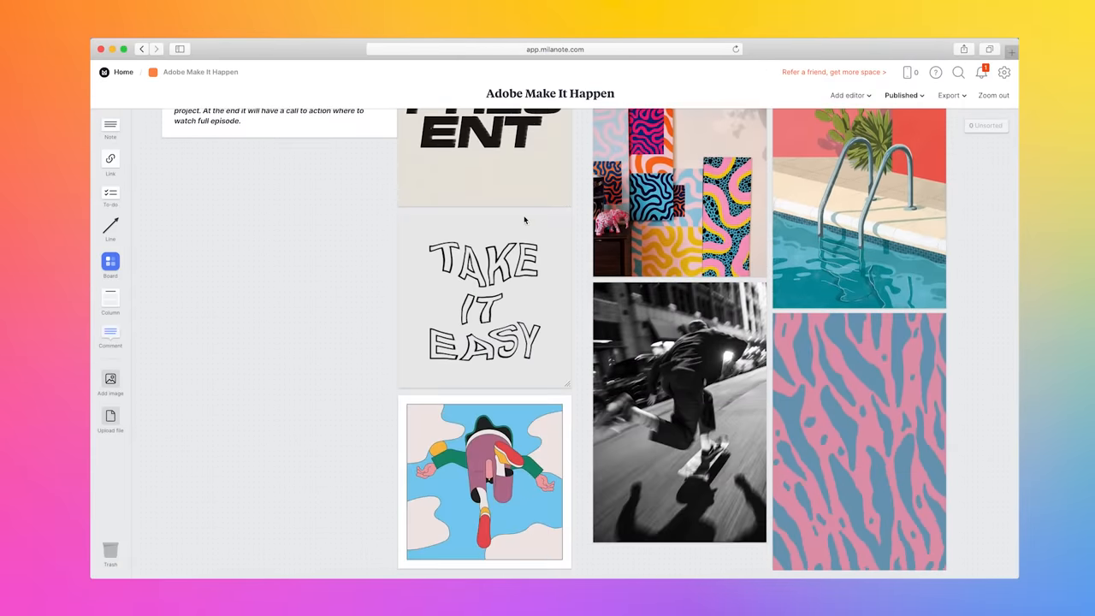
{"action": "scroll", "scroll_direction": "up", "scroll_amount": 3}
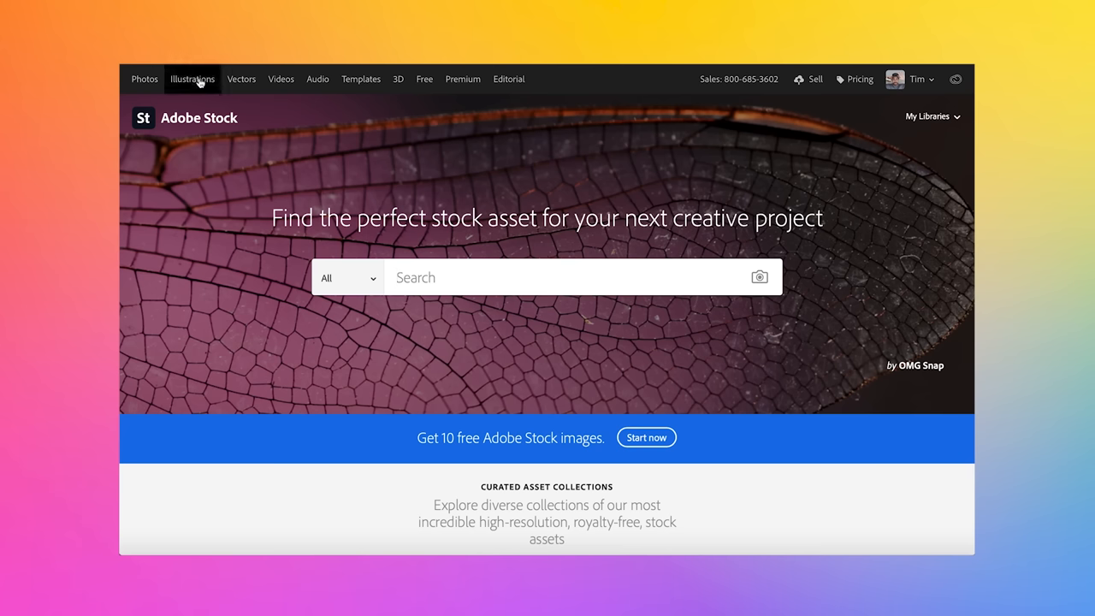
{"action": "mouse_move", "coordinate": [318, 78]}
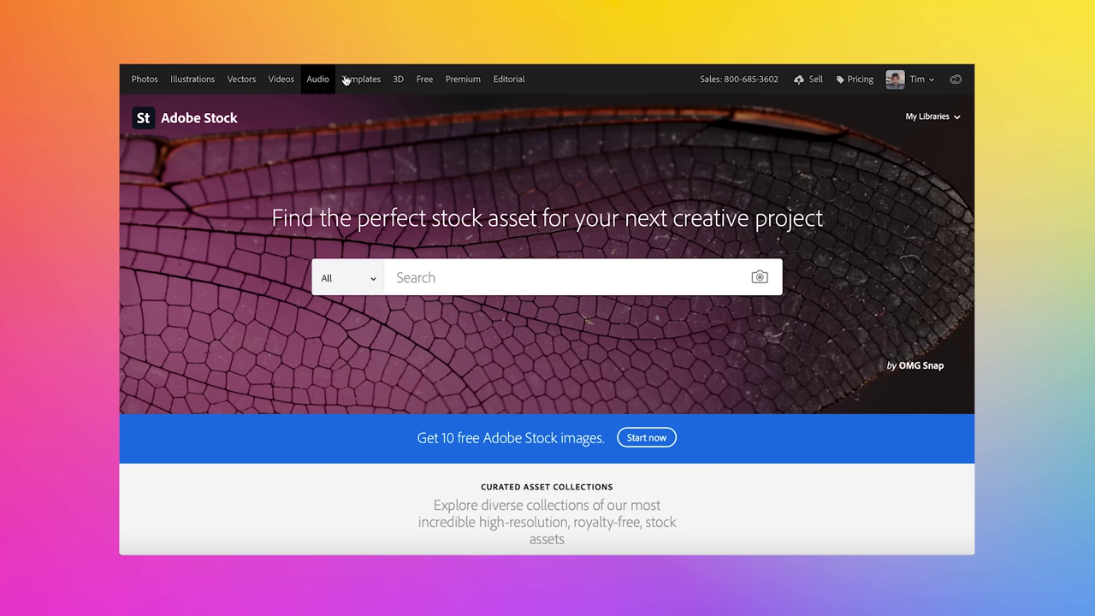
{"action": "mouse_move", "coordinate": [463, 78]}
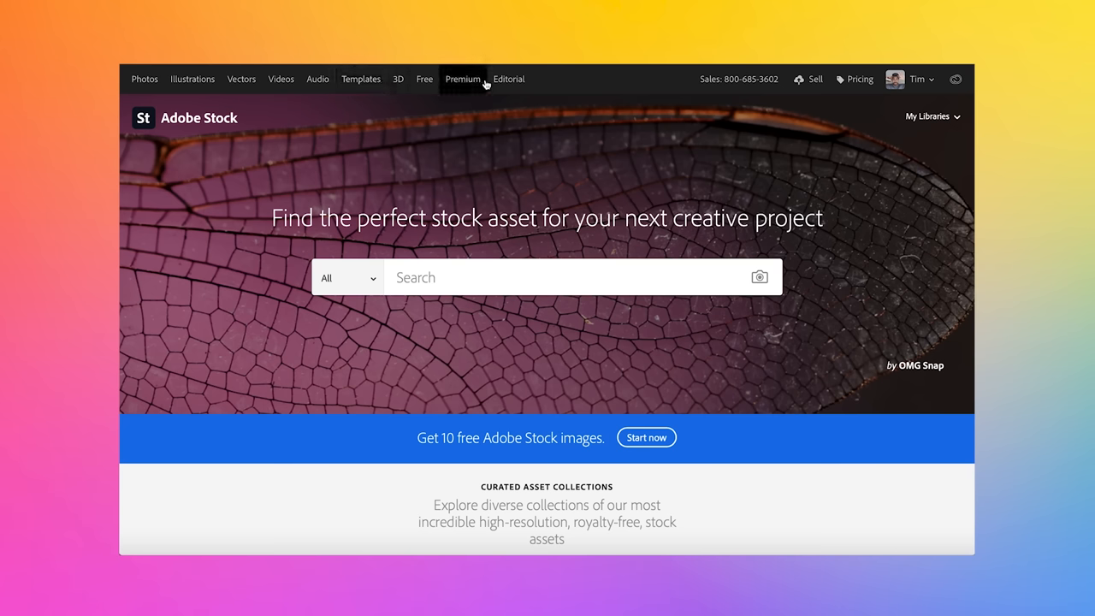
{"action": "mouse_move", "coordinate": [242, 79]}
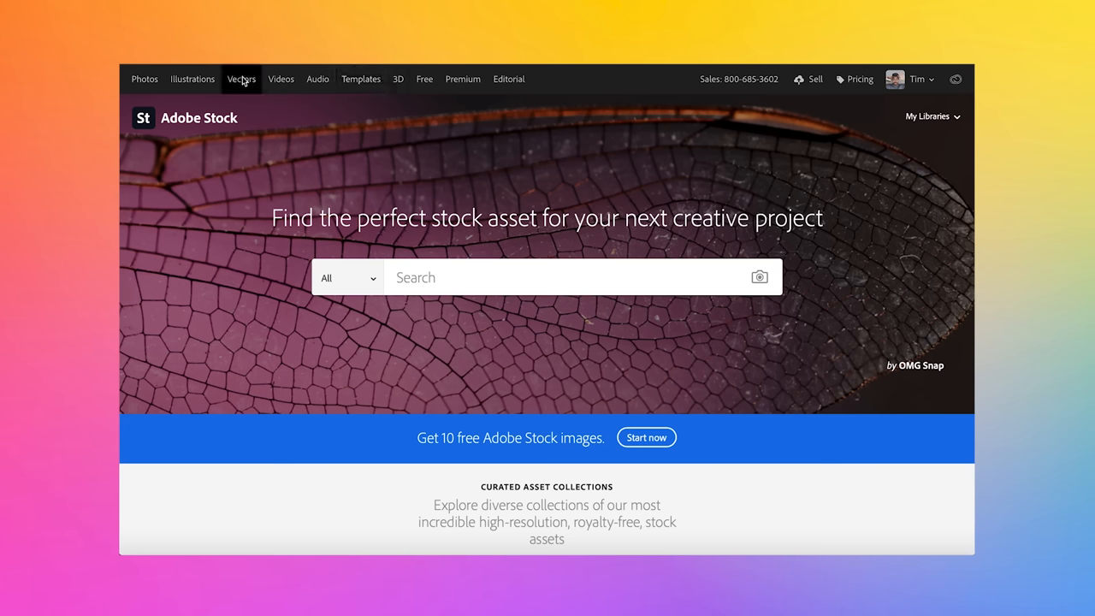
{"action": "left_click", "coordinate": [241, 79]}
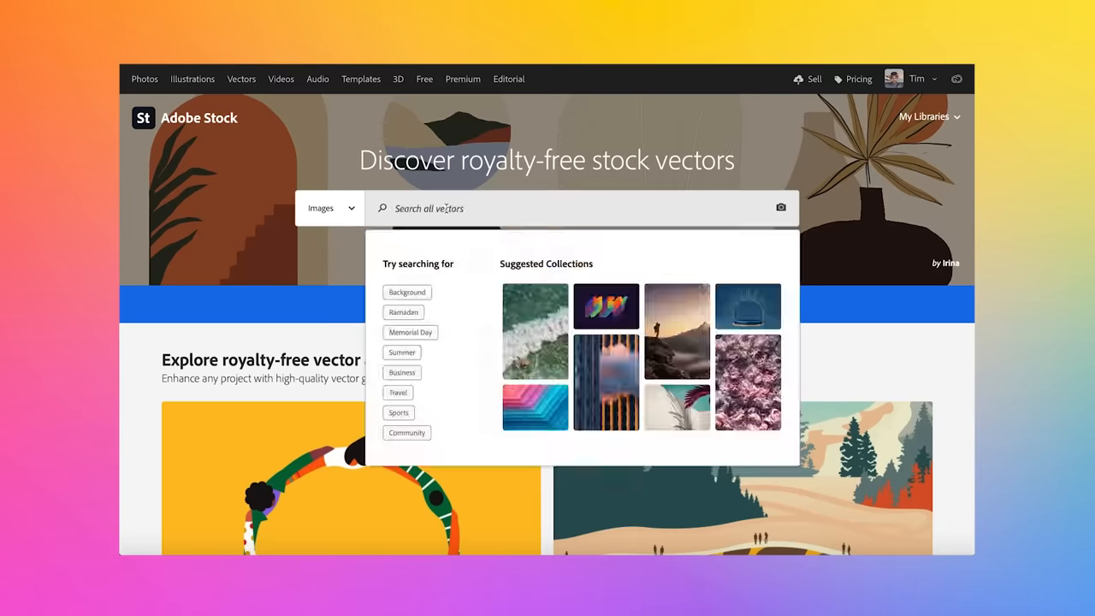
{"action": "type", "text": "summer"}
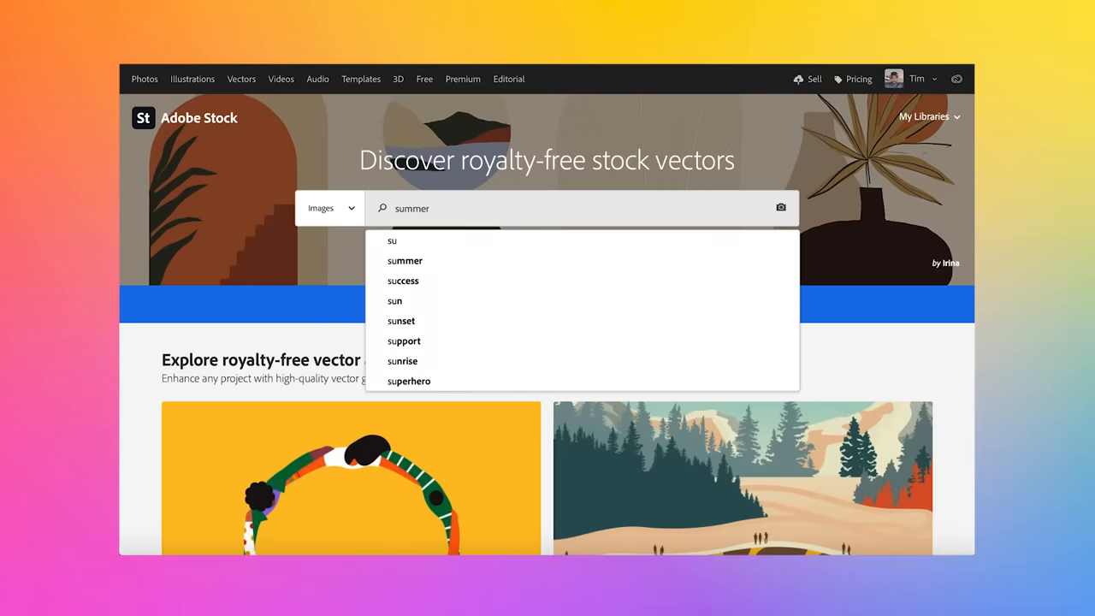
{"action": "left_click", "coordinate": [404, 261]}
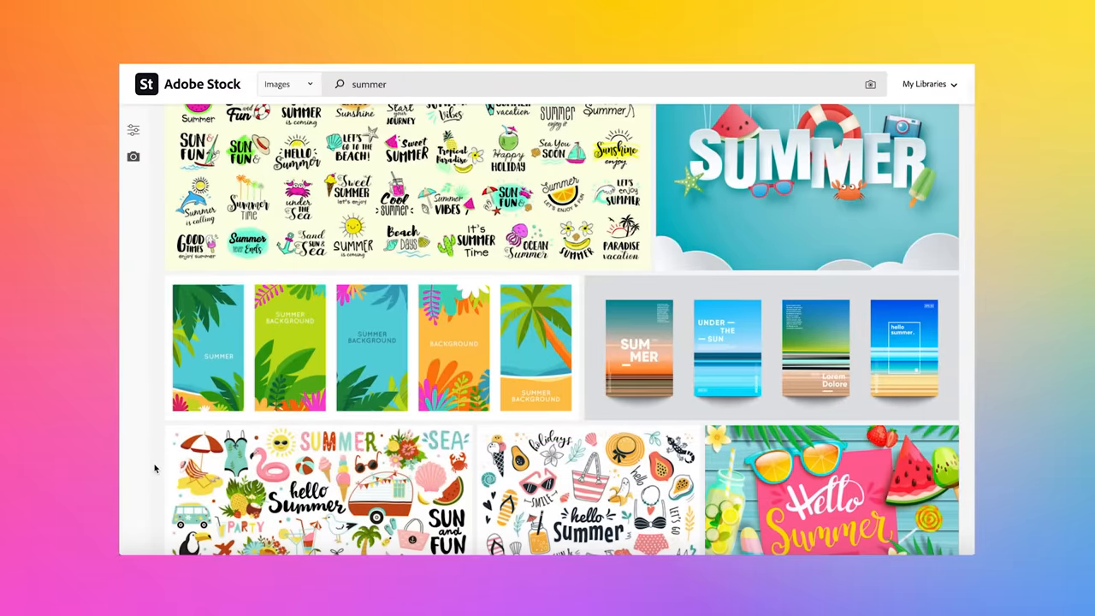
{"action": "scroll", "scroll_direction": "down", "scroll_amount": 3}
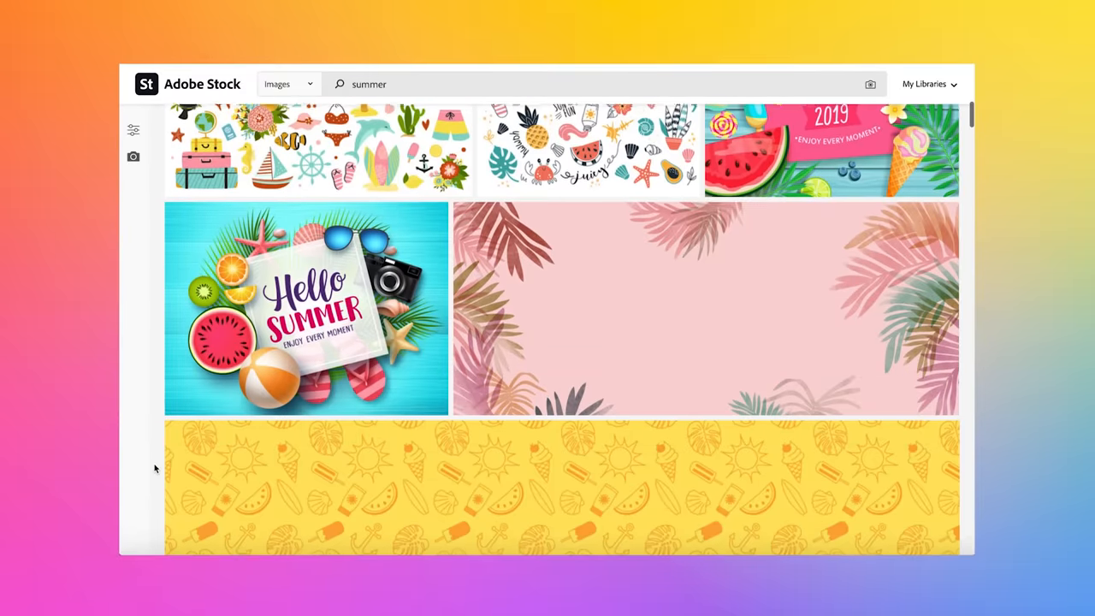
Find images similar to the tropical backdrop and open the fluorescent tropical leaves photo.
{"action": "left_click", "coordinate": [705, 308]}
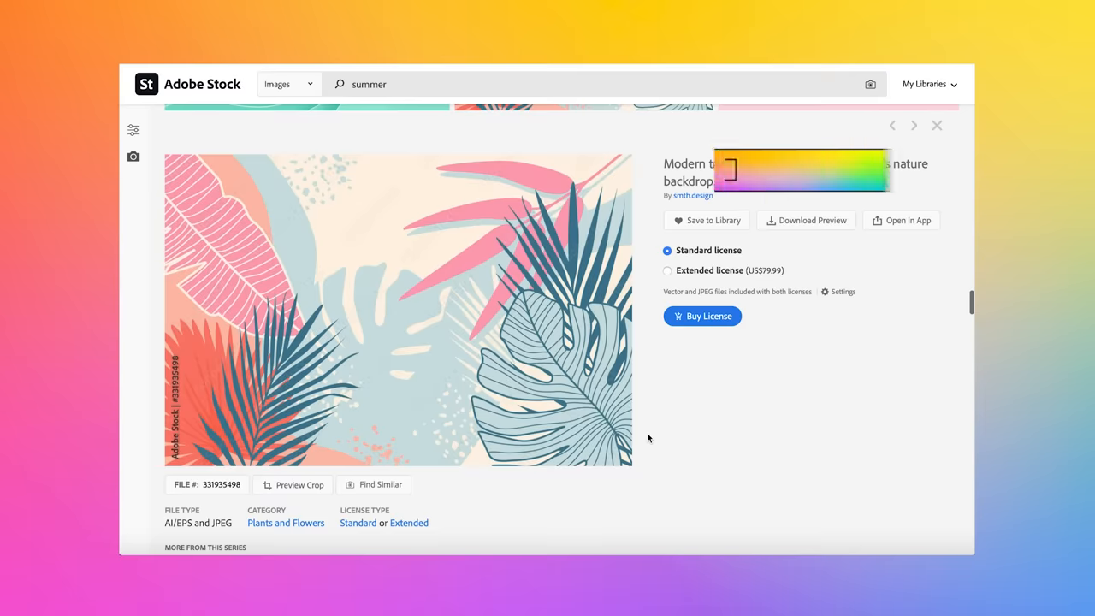
{"action": "left_click", "coordinate": [380, 484]}
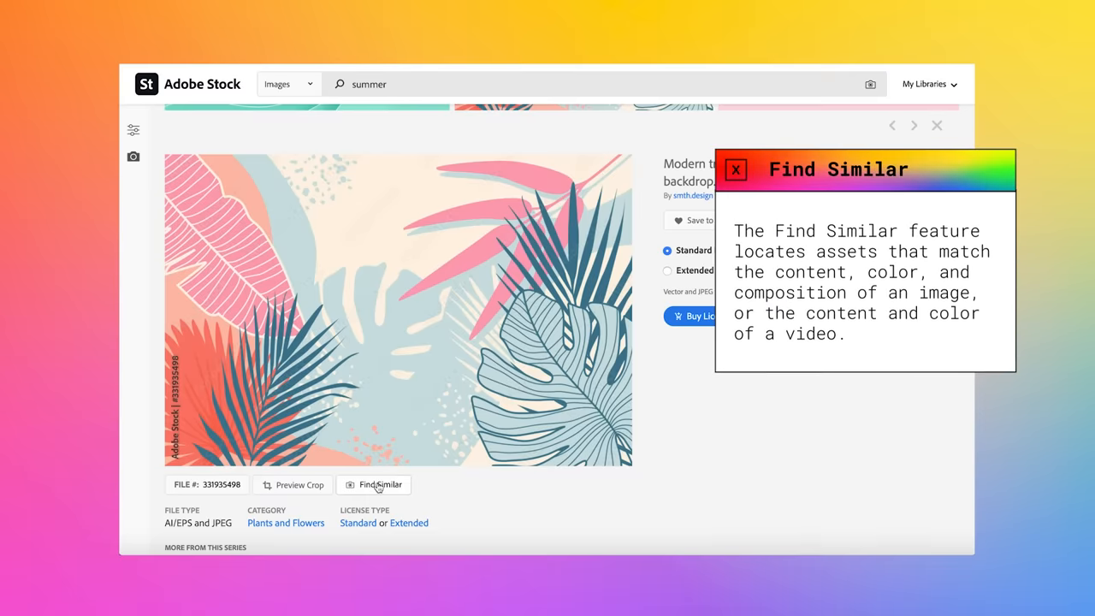
{"action": "left_click", "coordinate": [379, 484]}
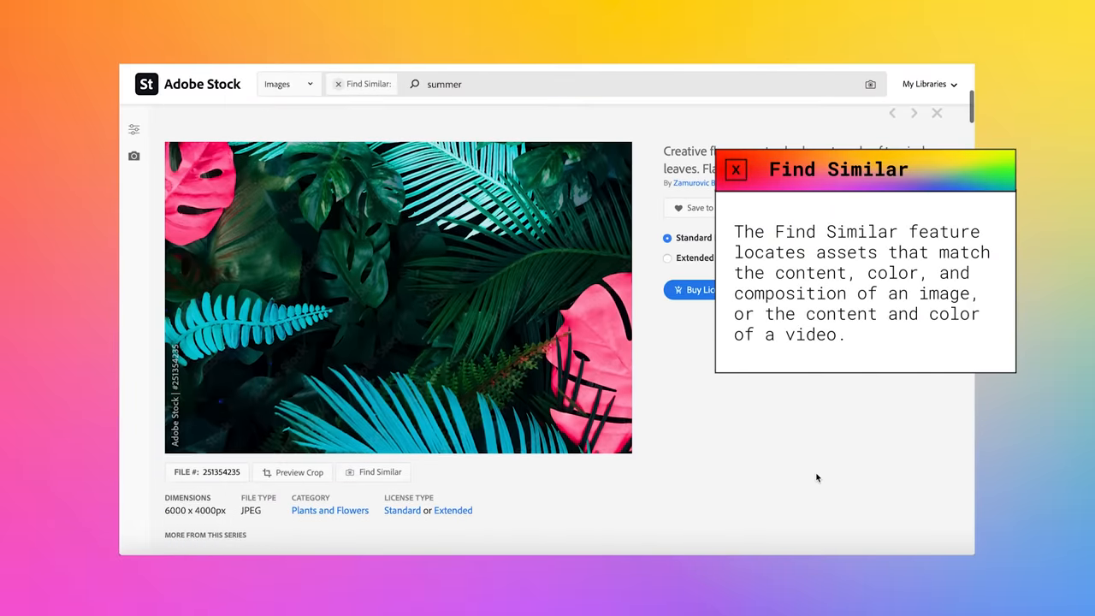
{"action": "scroll", "scroll_direction": "down", "scroll_amount": 3}
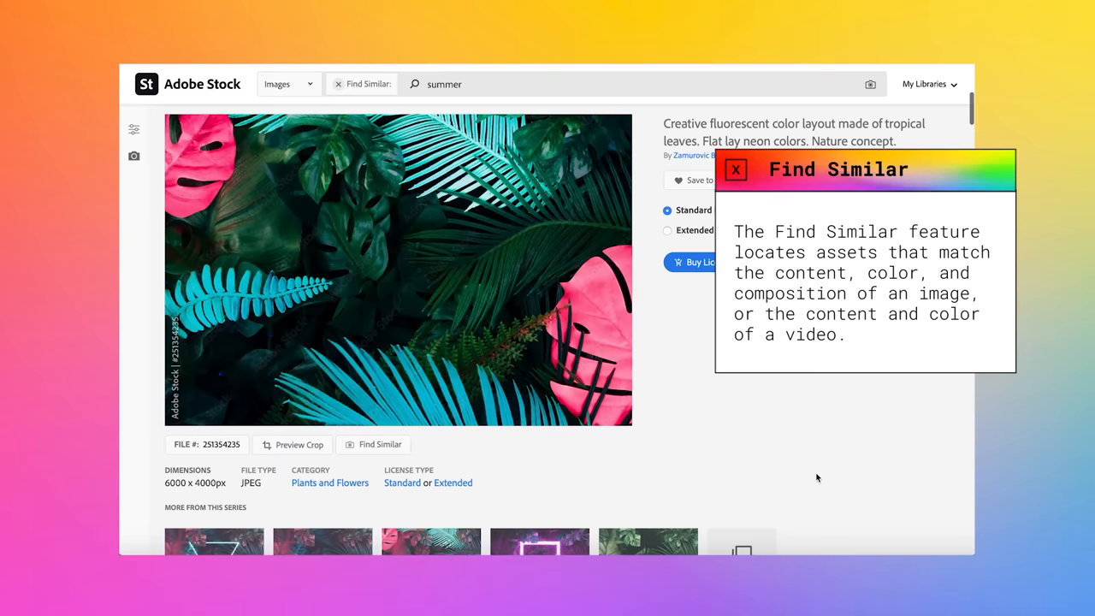
{"action": "left_click", "coordinate": [735, 169]}
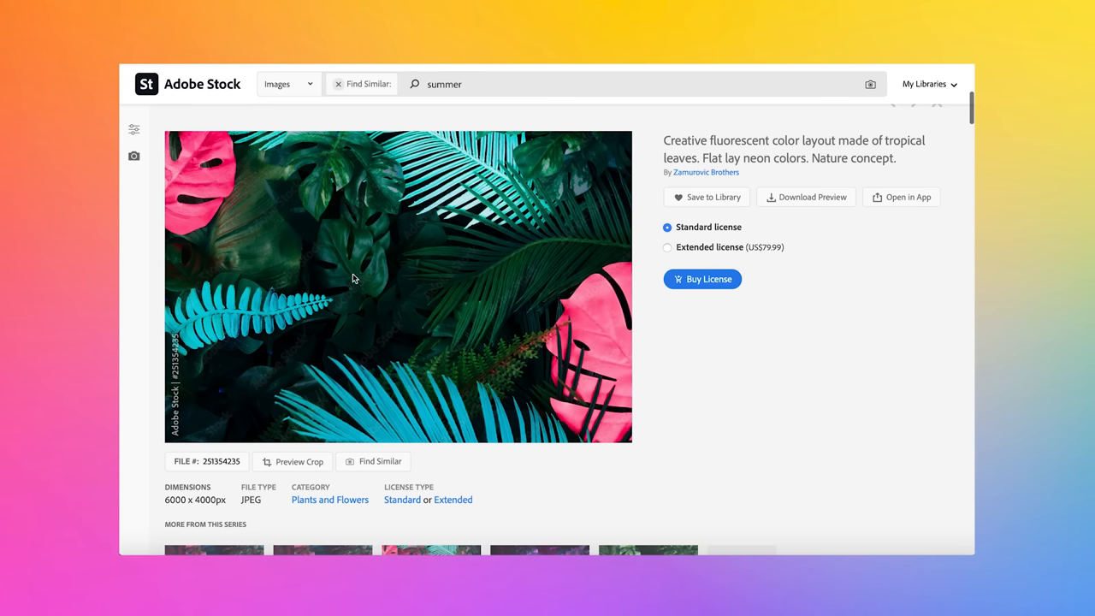
{"action": "mouse_move", "coordinate": [733, 298]}
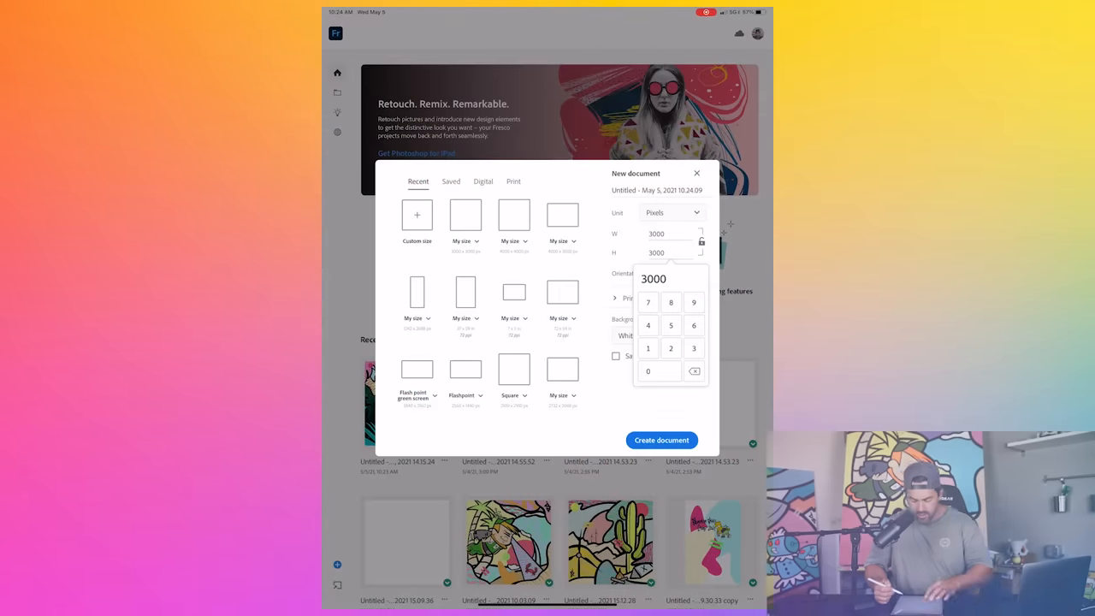
Create a 3000×3000 px canvas and place the neon leaf photo to fill it.
{"action": "left_click", "coordinate": [661, 440]}
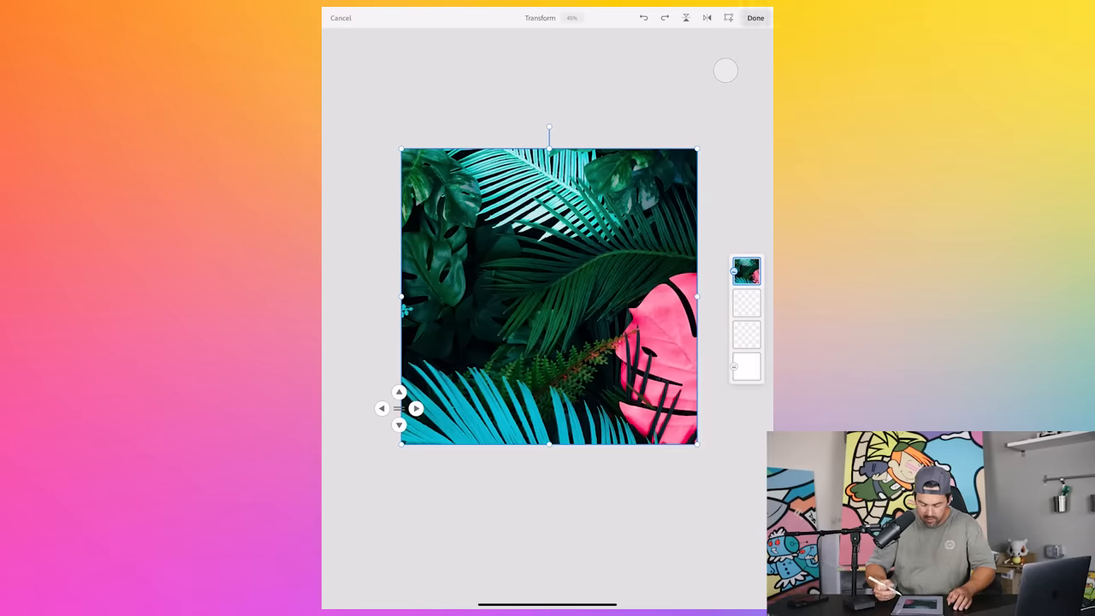
{"action": "left_click", "coordinate": [754, 18]}
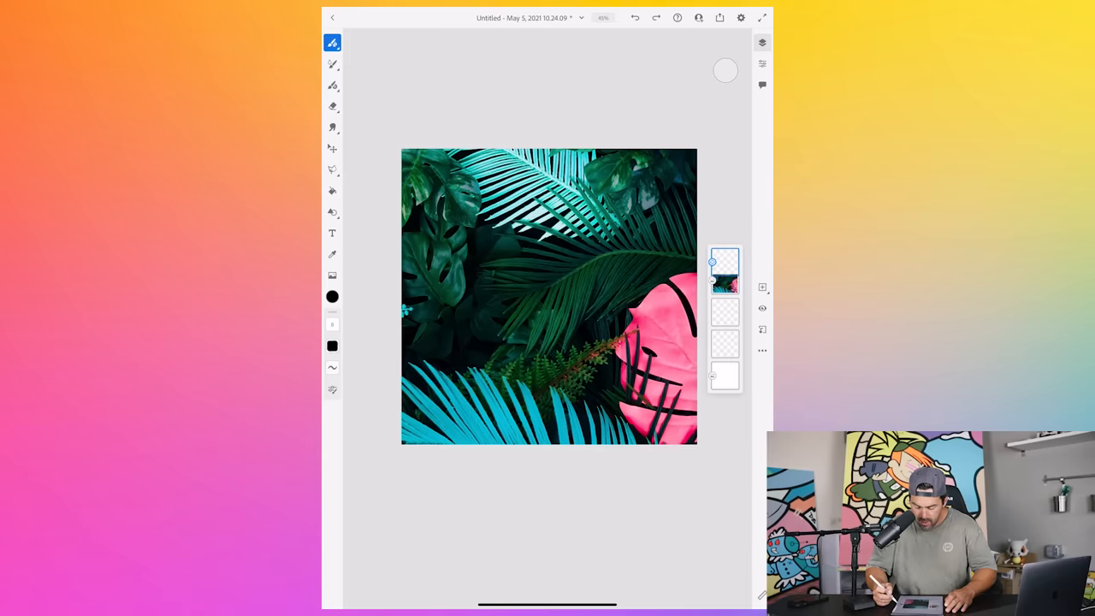
Paint pink, pale blue and yellow leaf shapes on separate layers over the photo.
{"action": "left_click", "coordinate": [332, 84]}
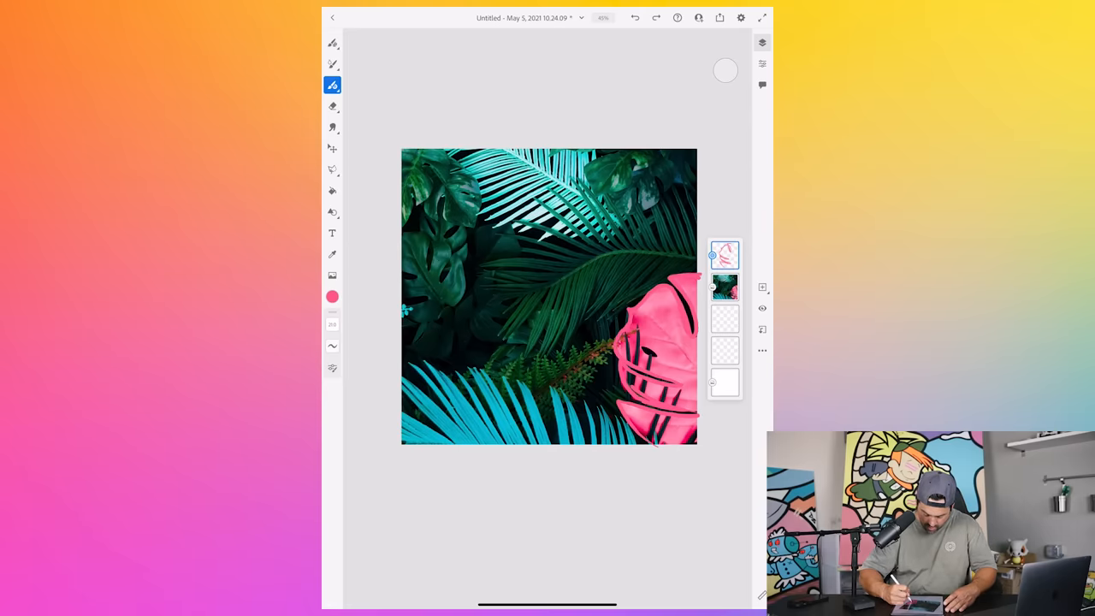
{"action": "left_click", "coordinate": [331, 190]}
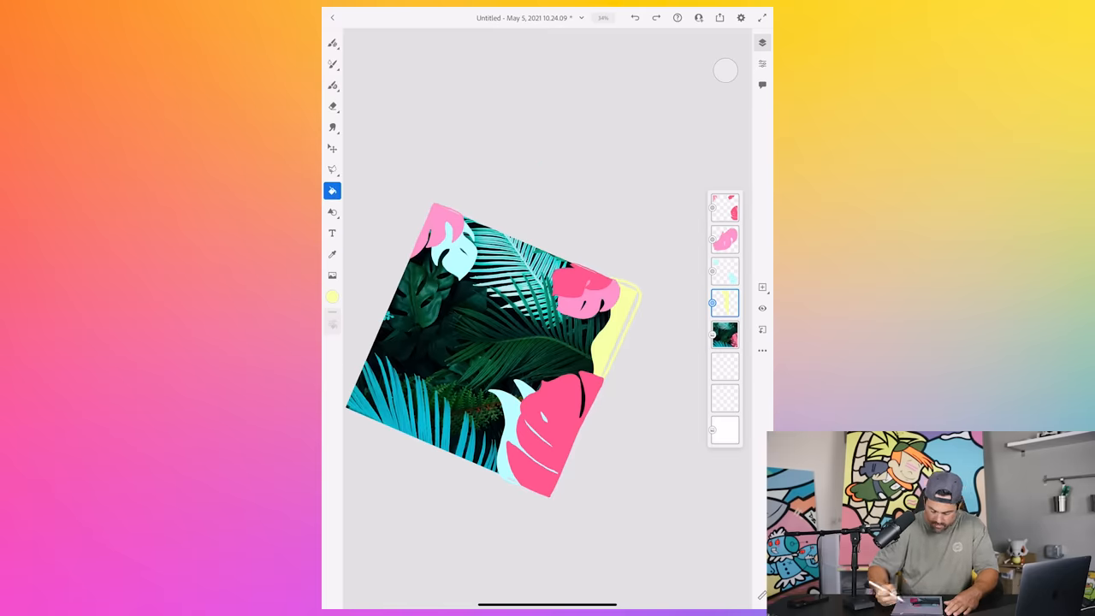
{"action": "left_click", "coordinate": [332, 85]}
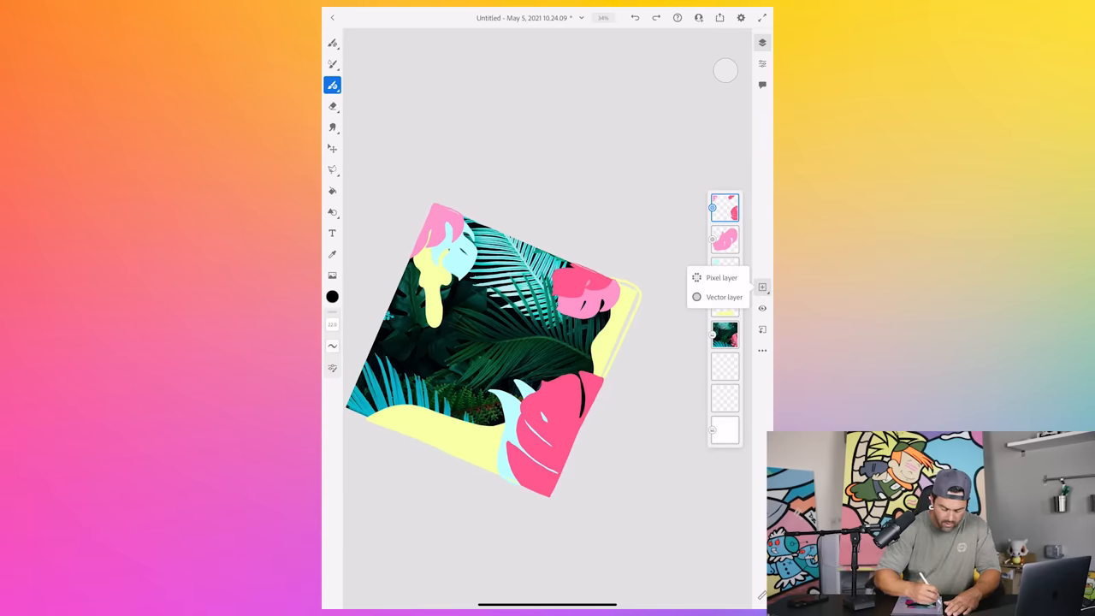
Draw black outlines on a new vector layer and fill the blue squiggles solid.
{"action": "left_click", "coordinate": [720, 277]}
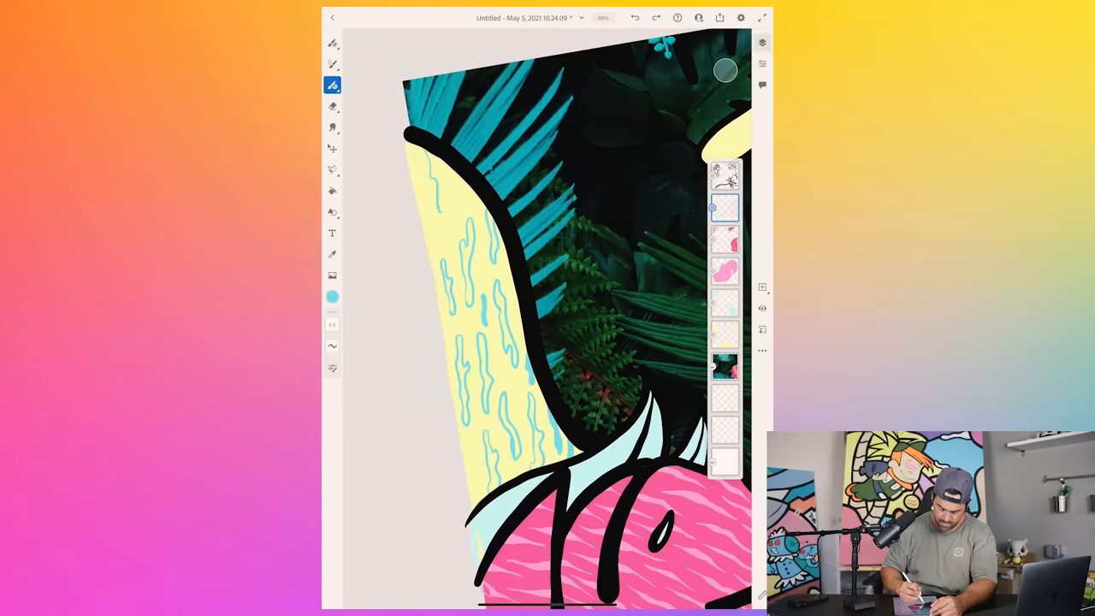
{"action": "left_click", "coordinate": [331, 191]}
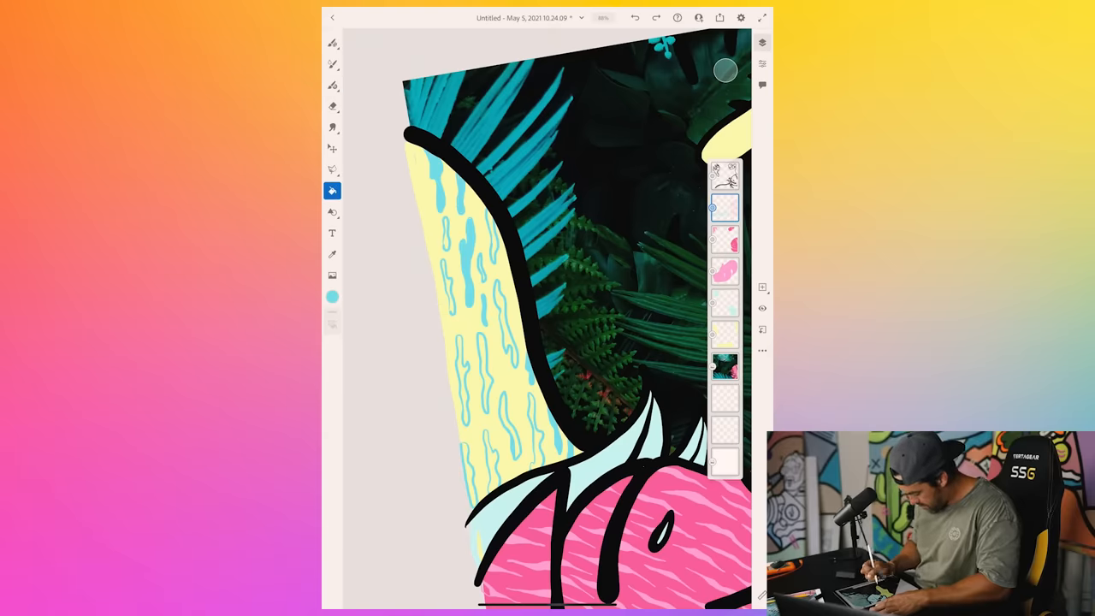